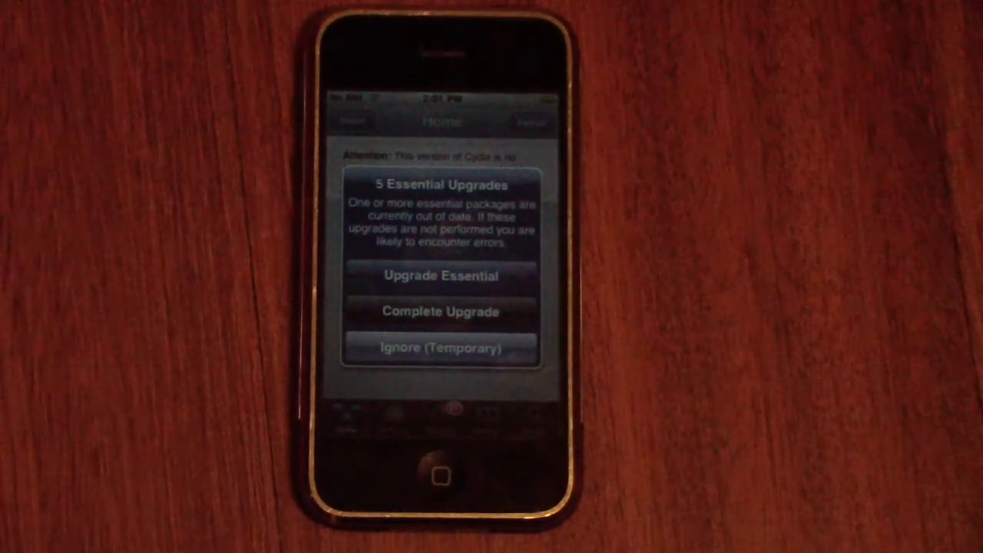
Choose Upgrade Essential for the 5 essential packages and confirm the listed upgrades.
{"action": "left_click", "coordinate": [440, 311]}
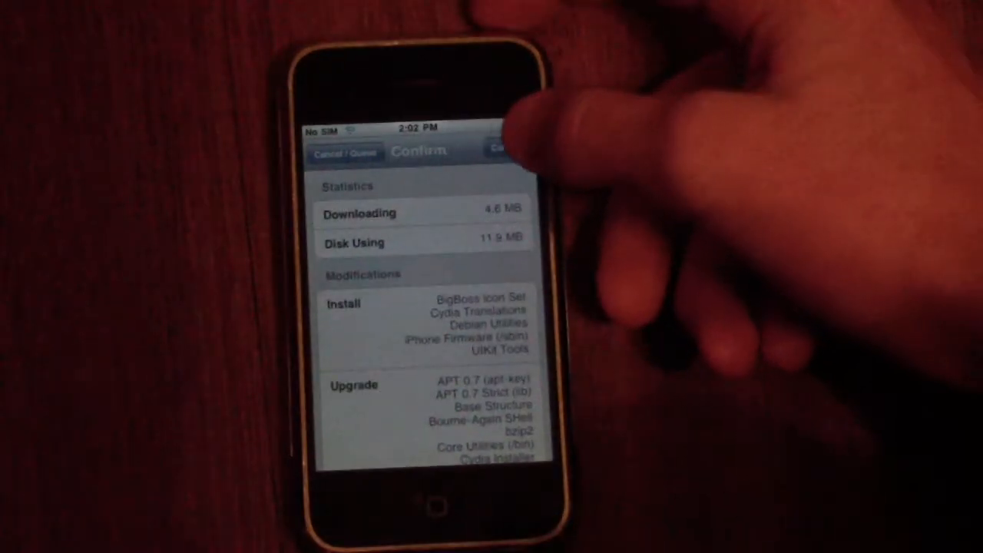
{"action": "left_click", "coordinate": [492, 150]}
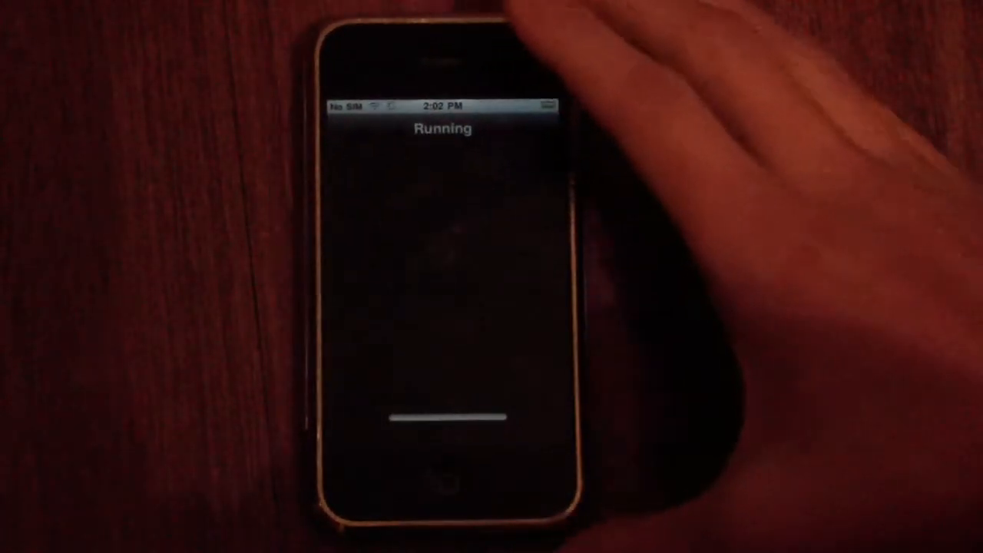